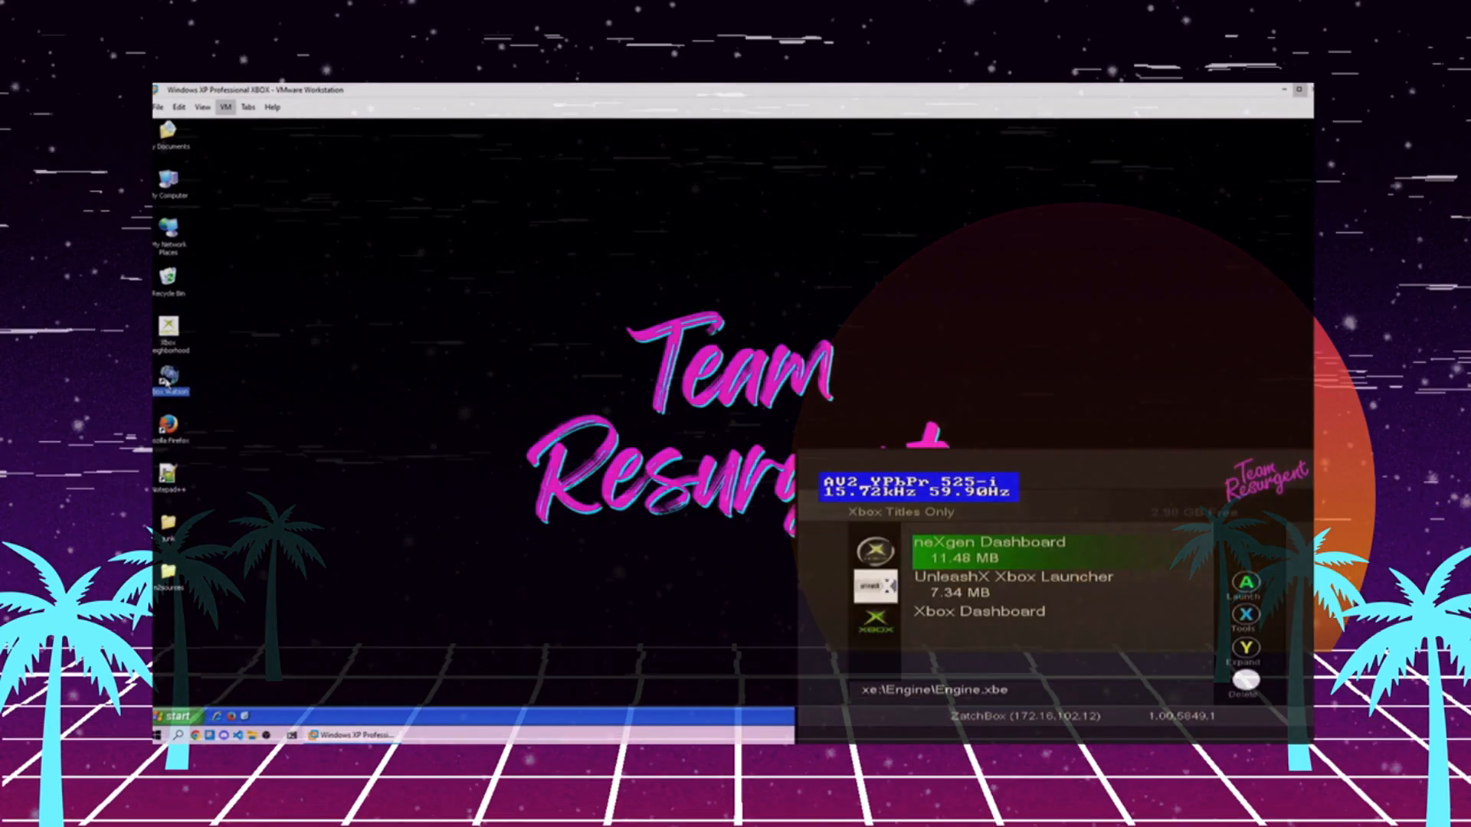
# Step: Launch the Engine project in Visual C++ and browse through Launcher.cpp from Solution Explorer
pyautogui.doubleClick(167, 377)
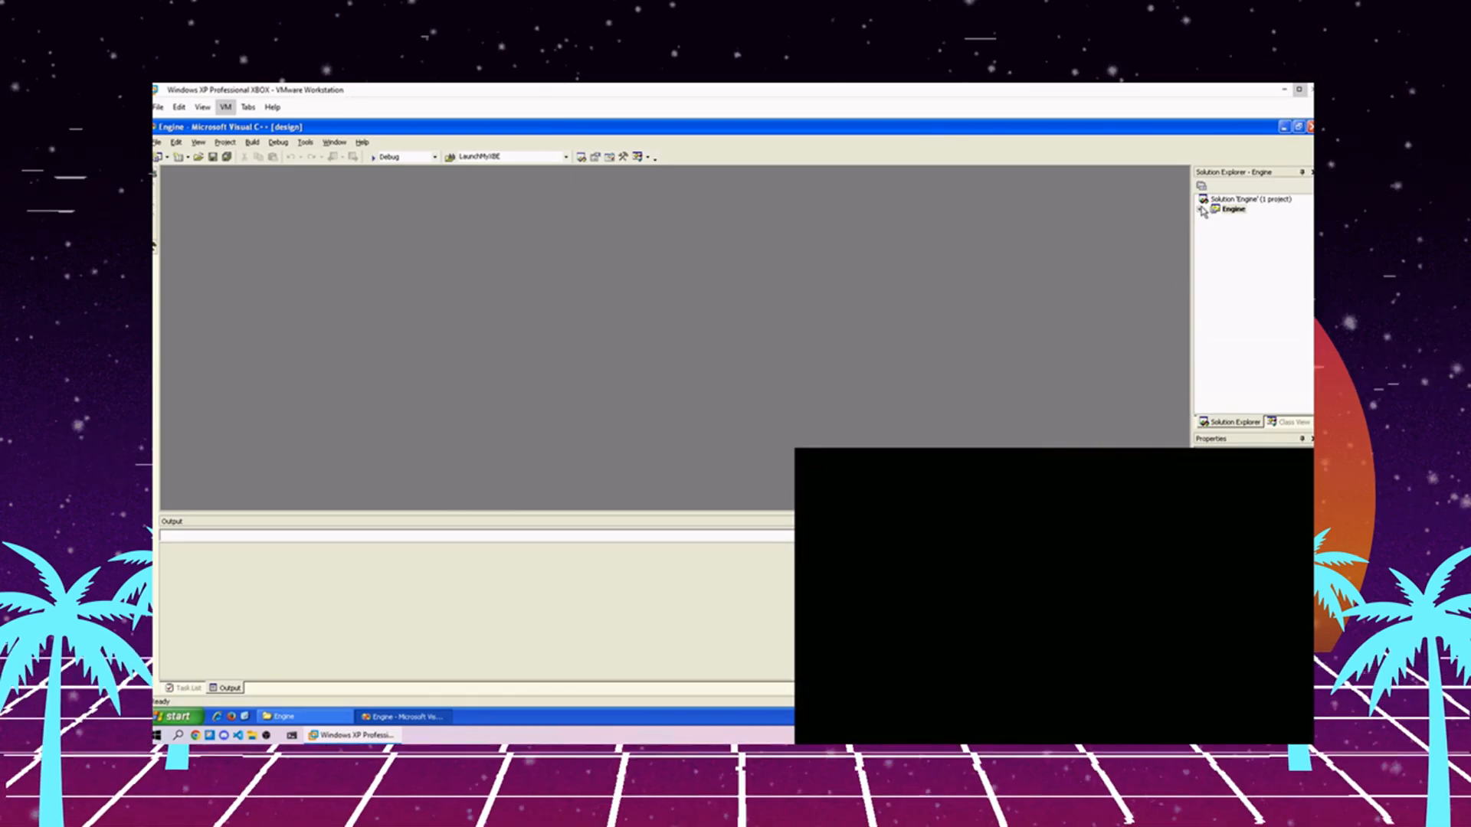
pyautogui.click(1204, 210)
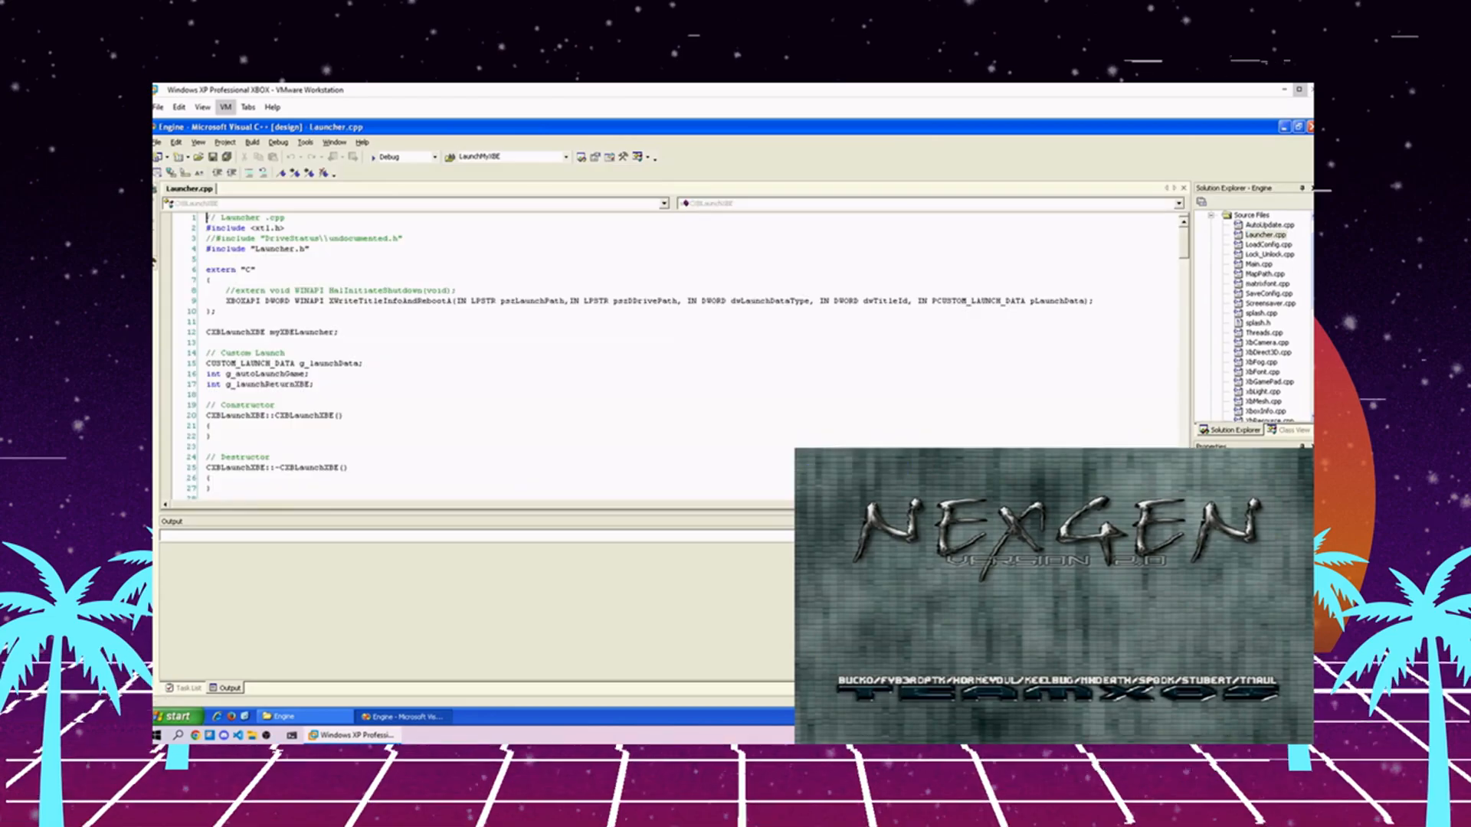
pyautogui.scroll(-3)
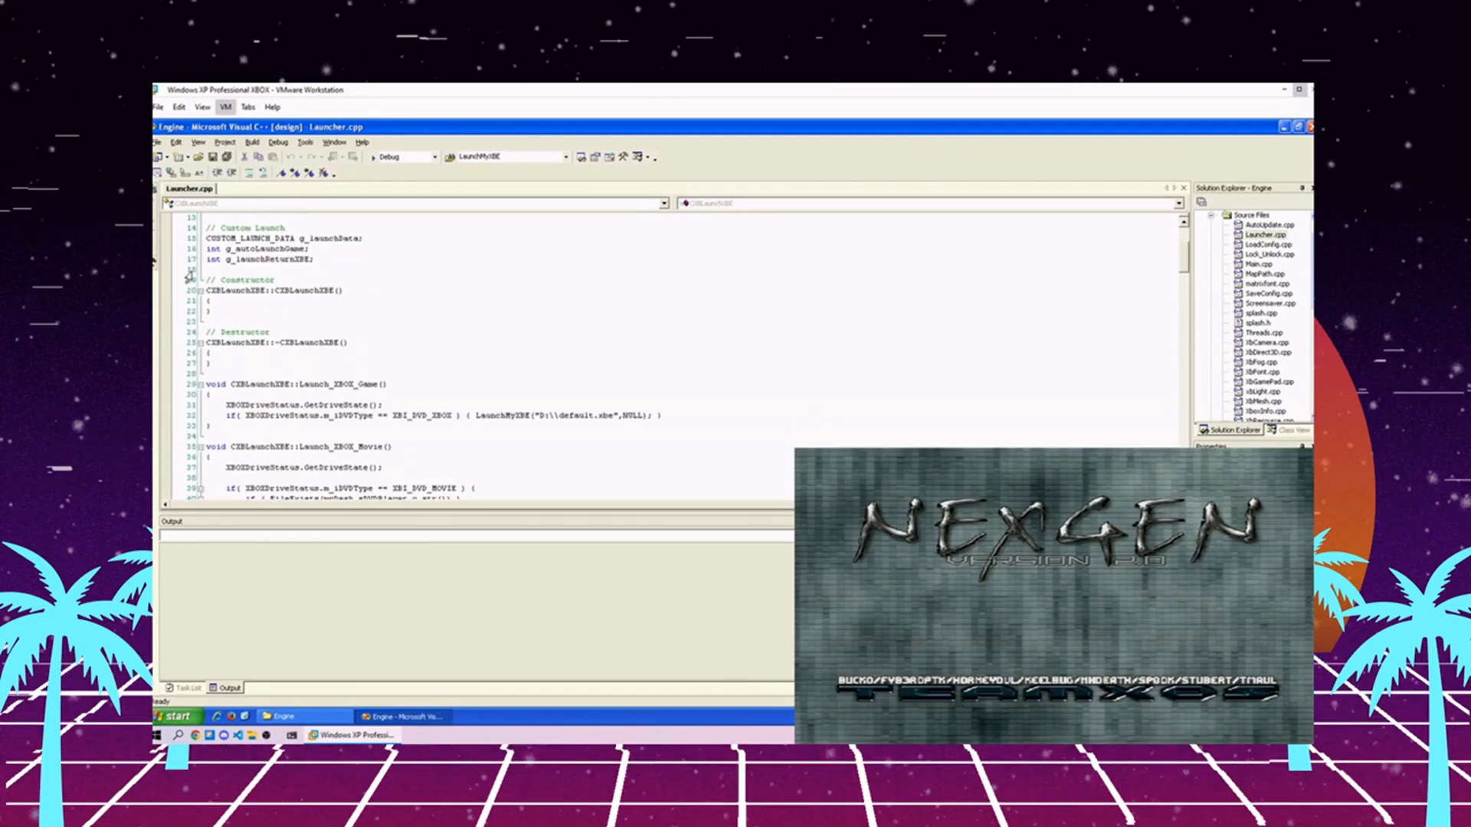
pyautogui.scroll(-3)
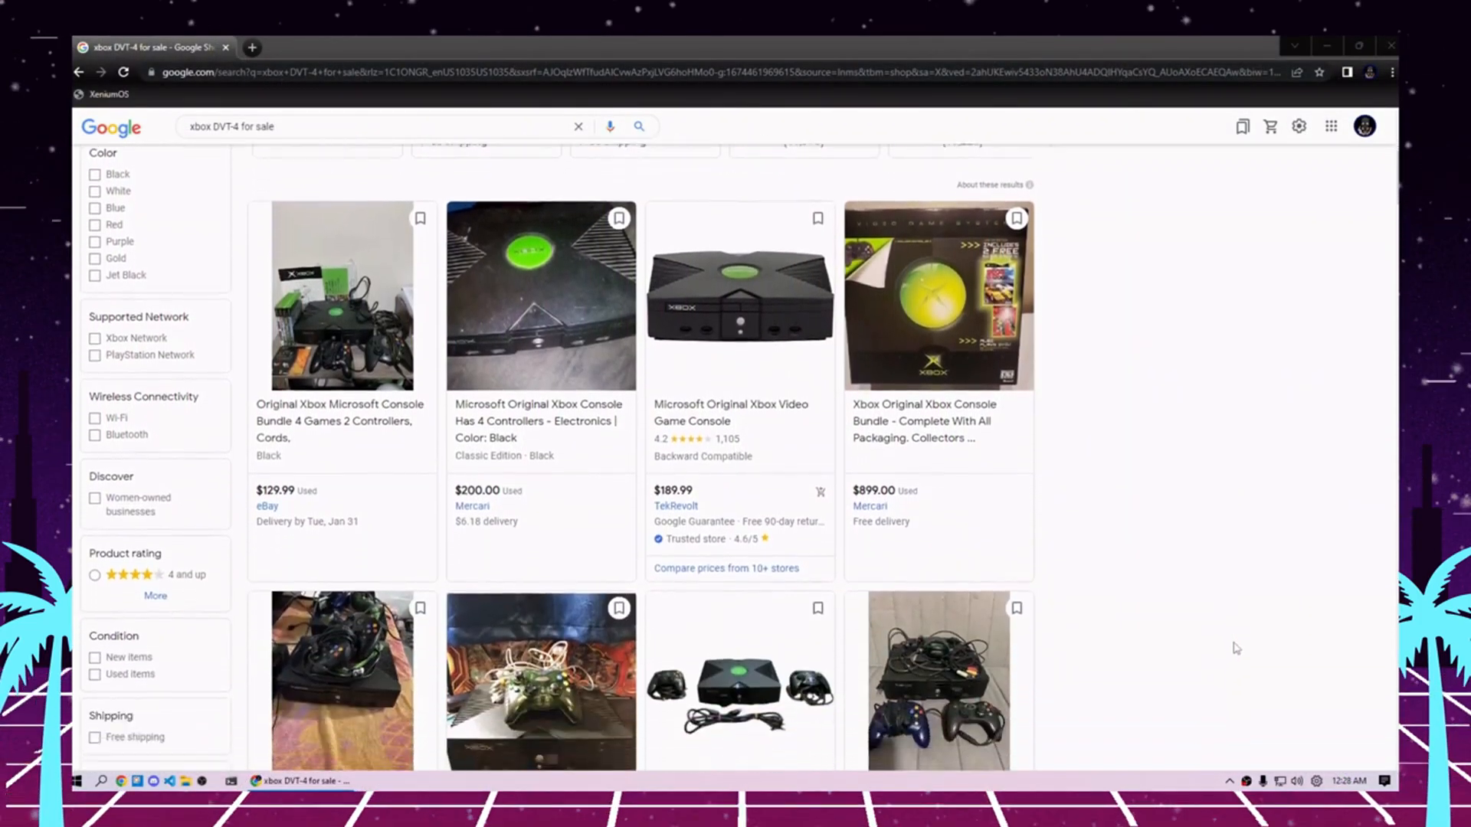
pyautogui.scroll(-3)
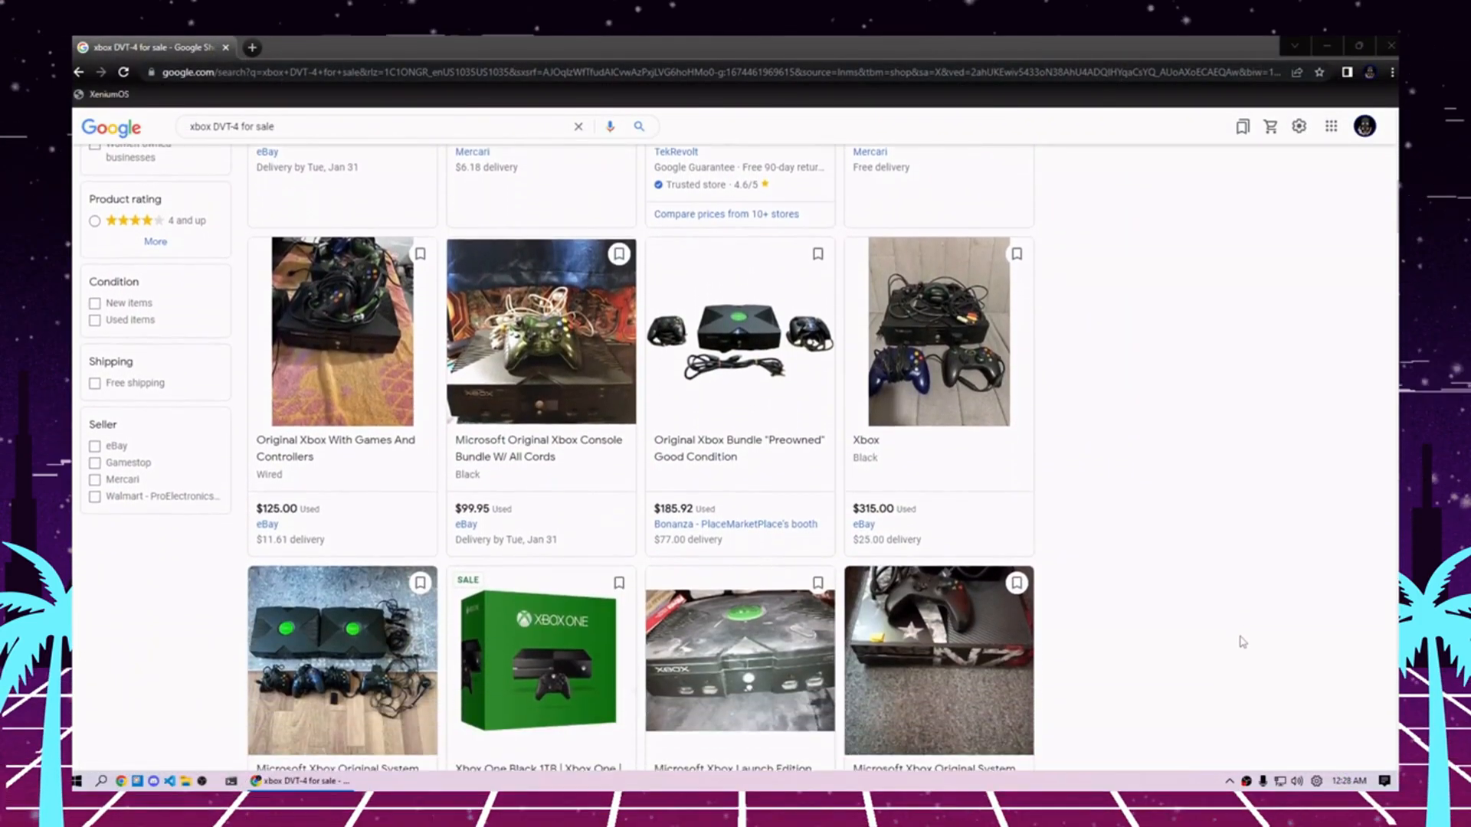
pyautogui.scroll(-3)
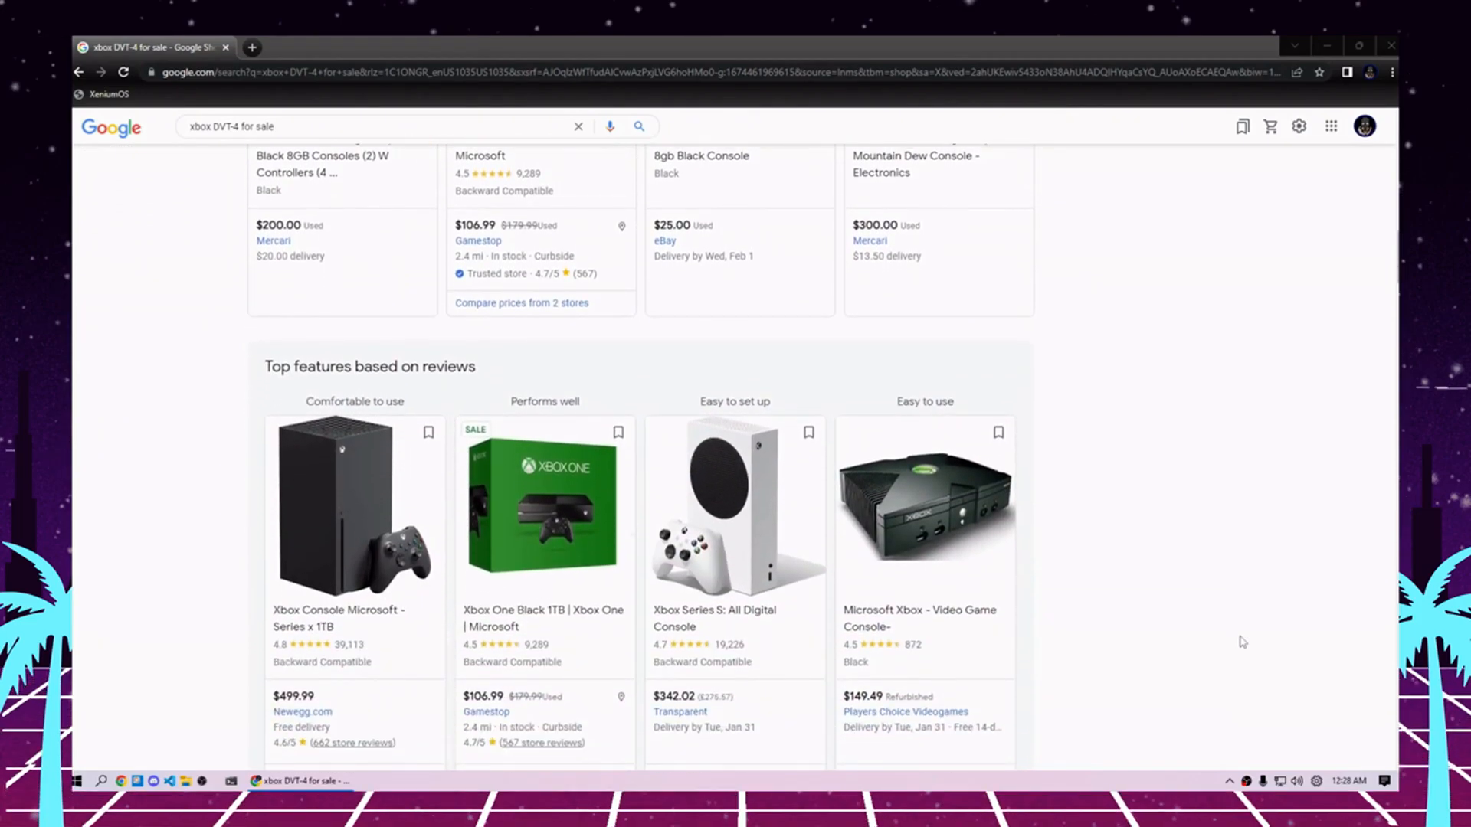
pyautogui.scroll(-3)
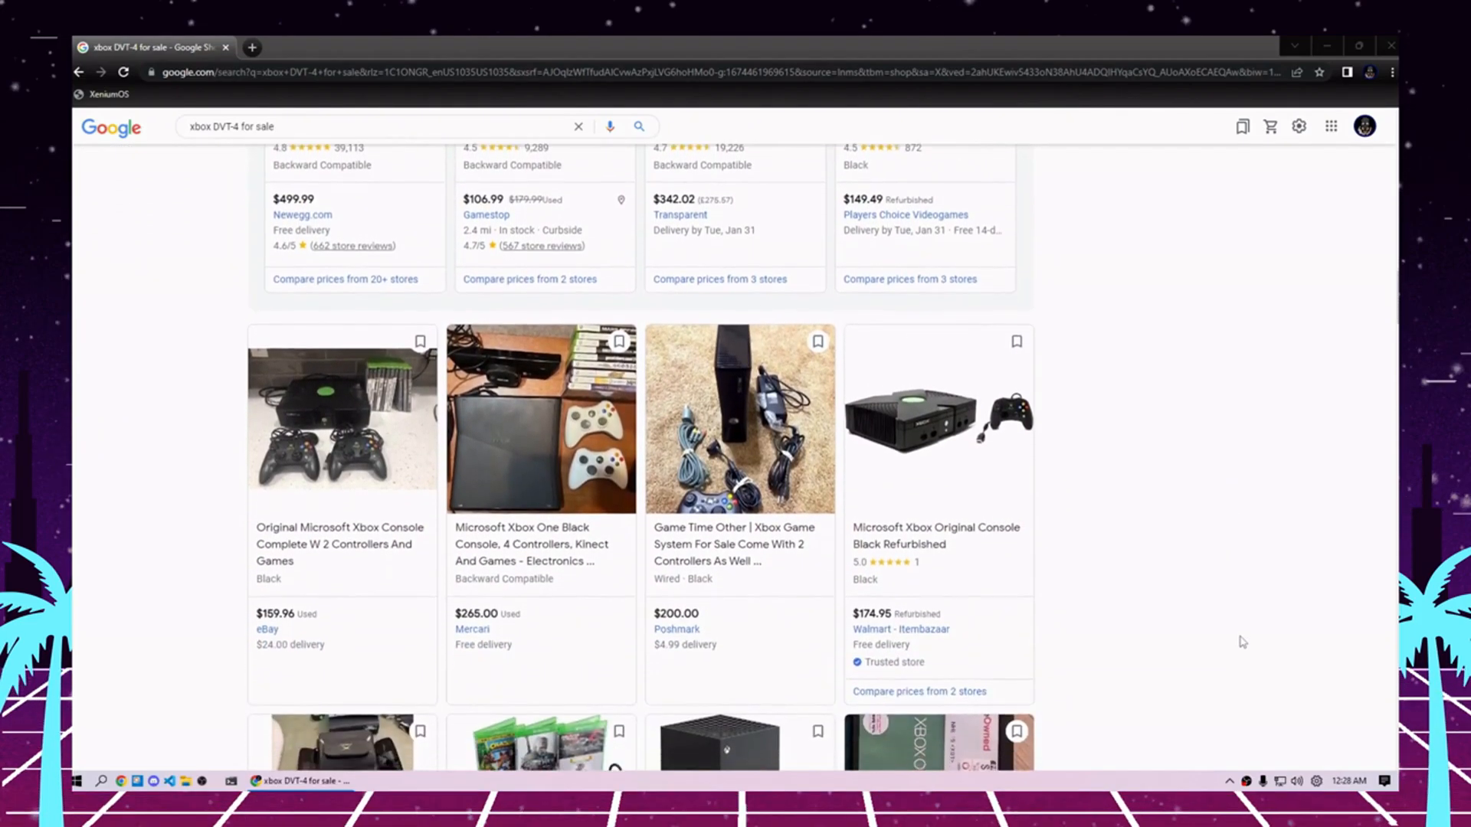
pyautogui.scroll(-3)
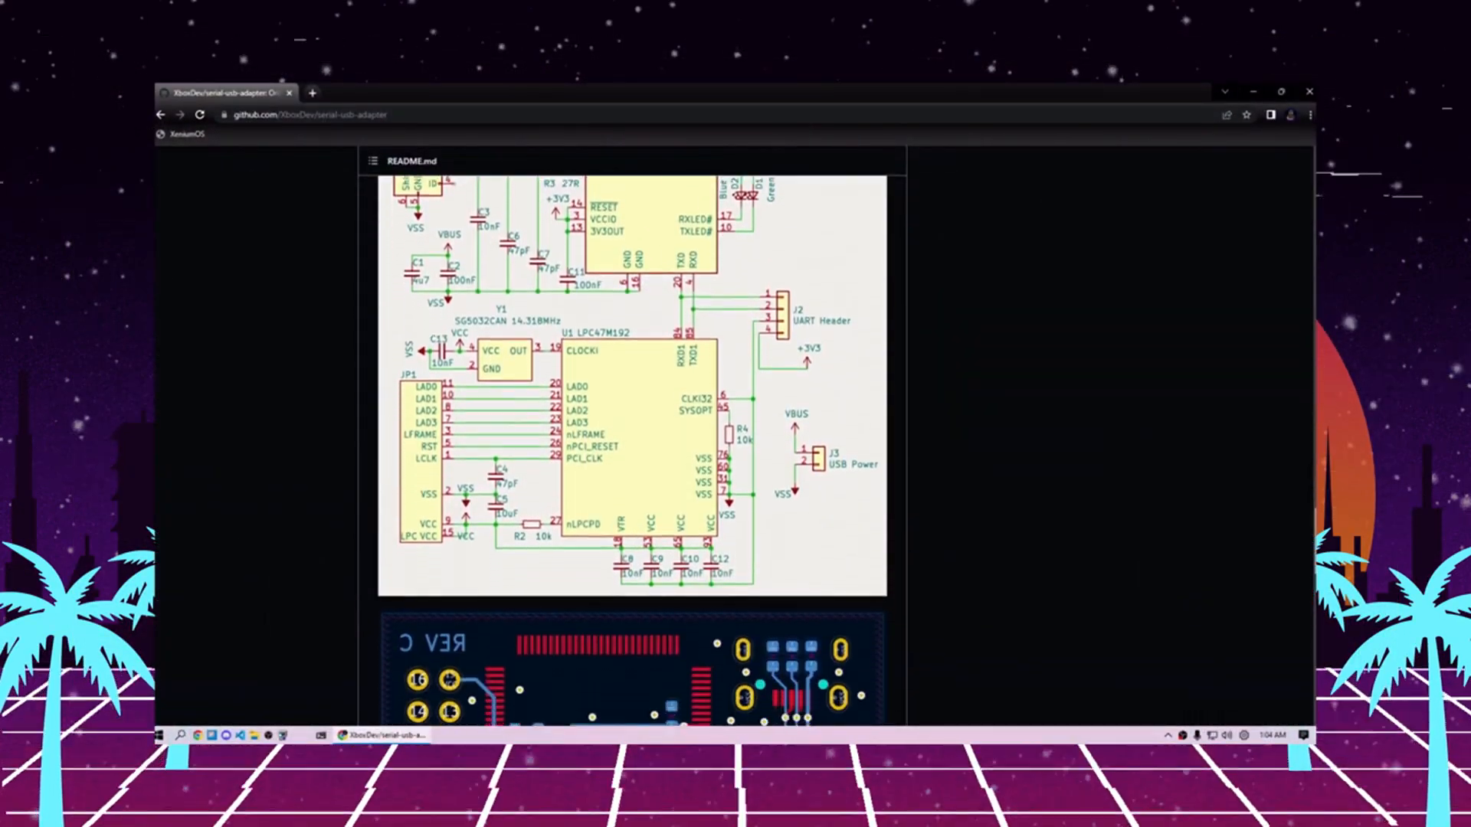
# Step: Scroll the serial-usb-adapter README past the schematic to the PCB layout and 3D render images
pyautogui.scroll(-3)
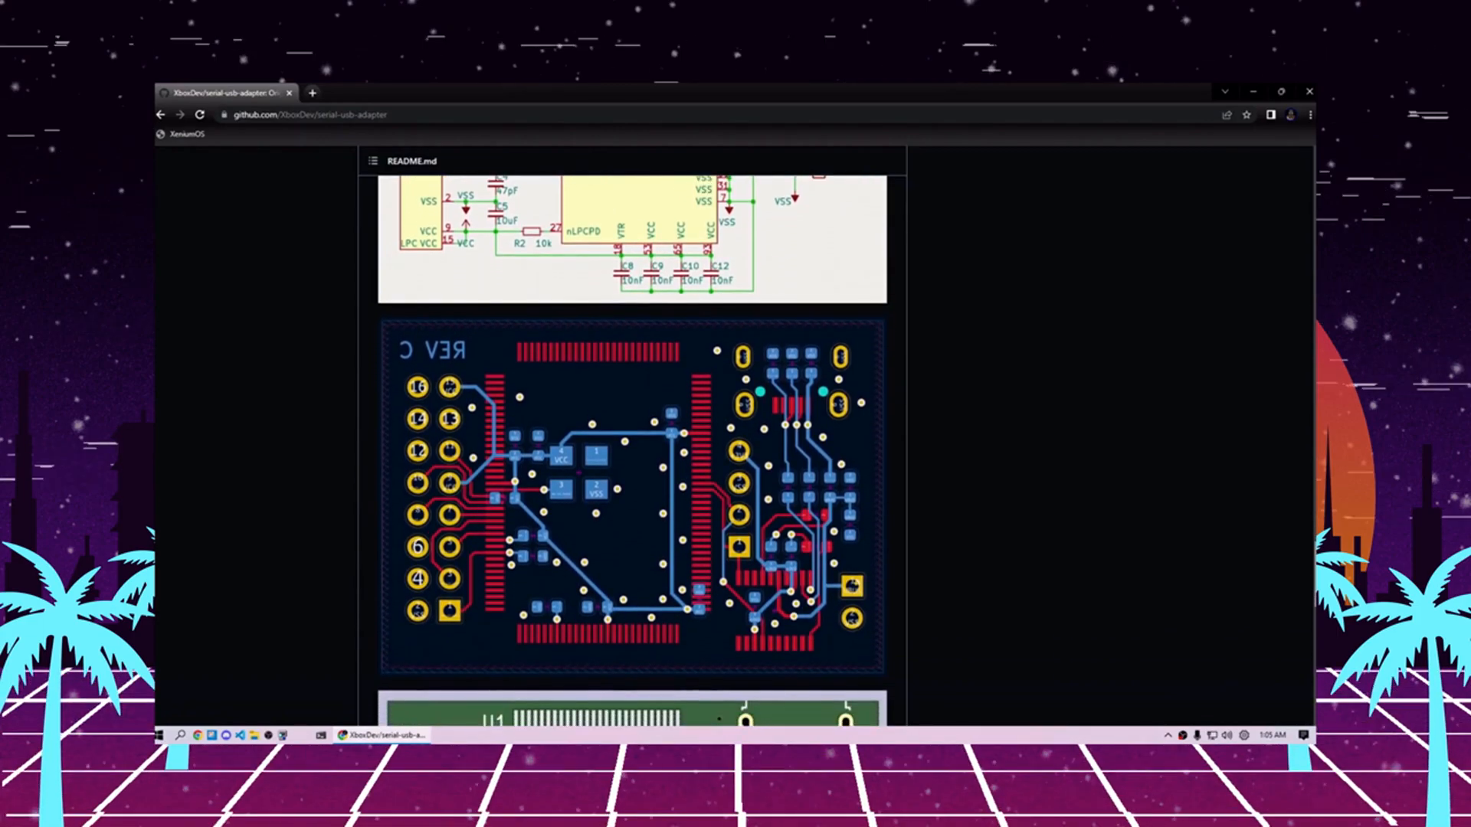
pyautogui.scroll(-3)
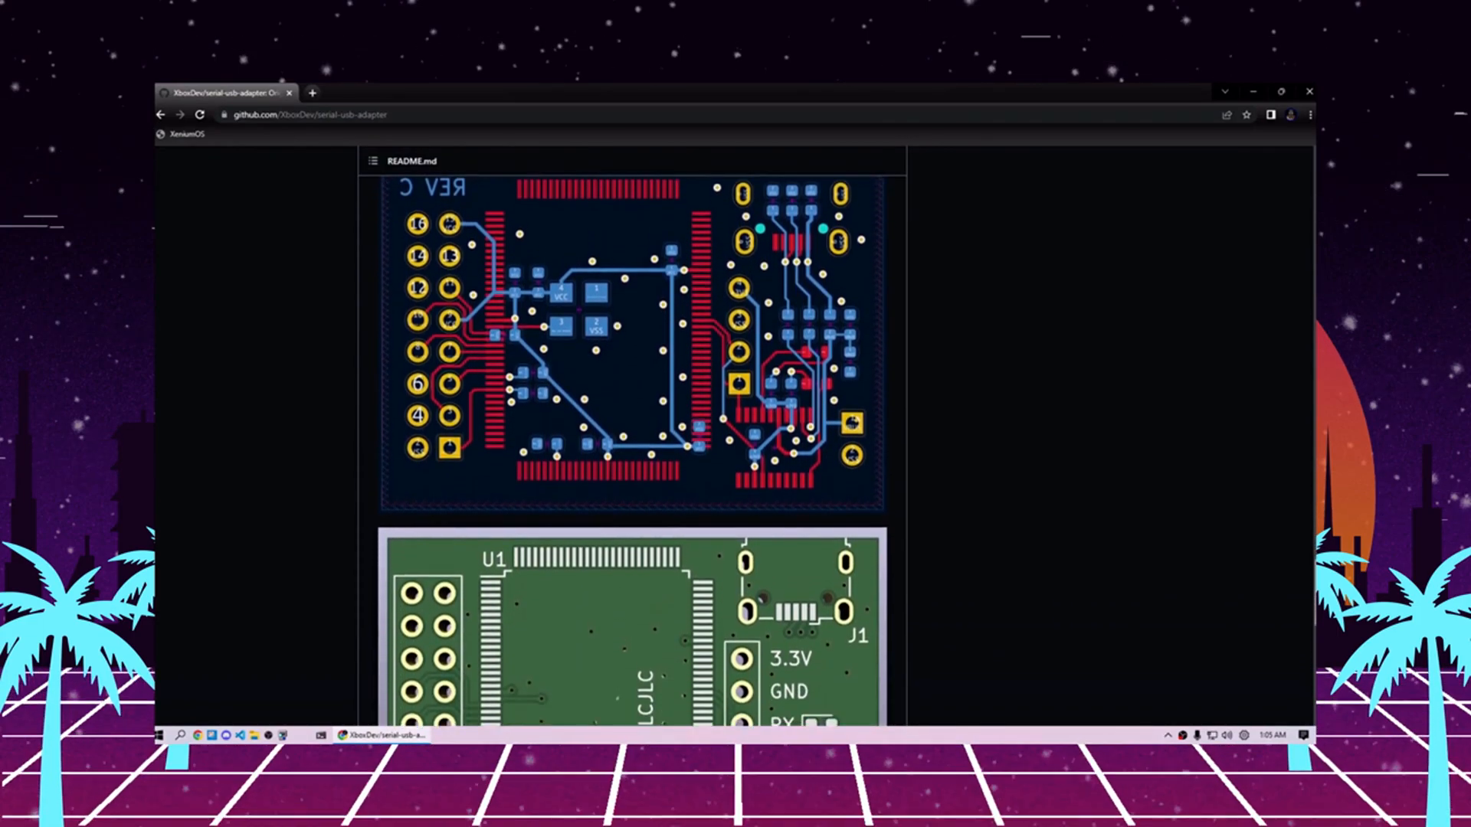
pyautogui.scroll(-3)
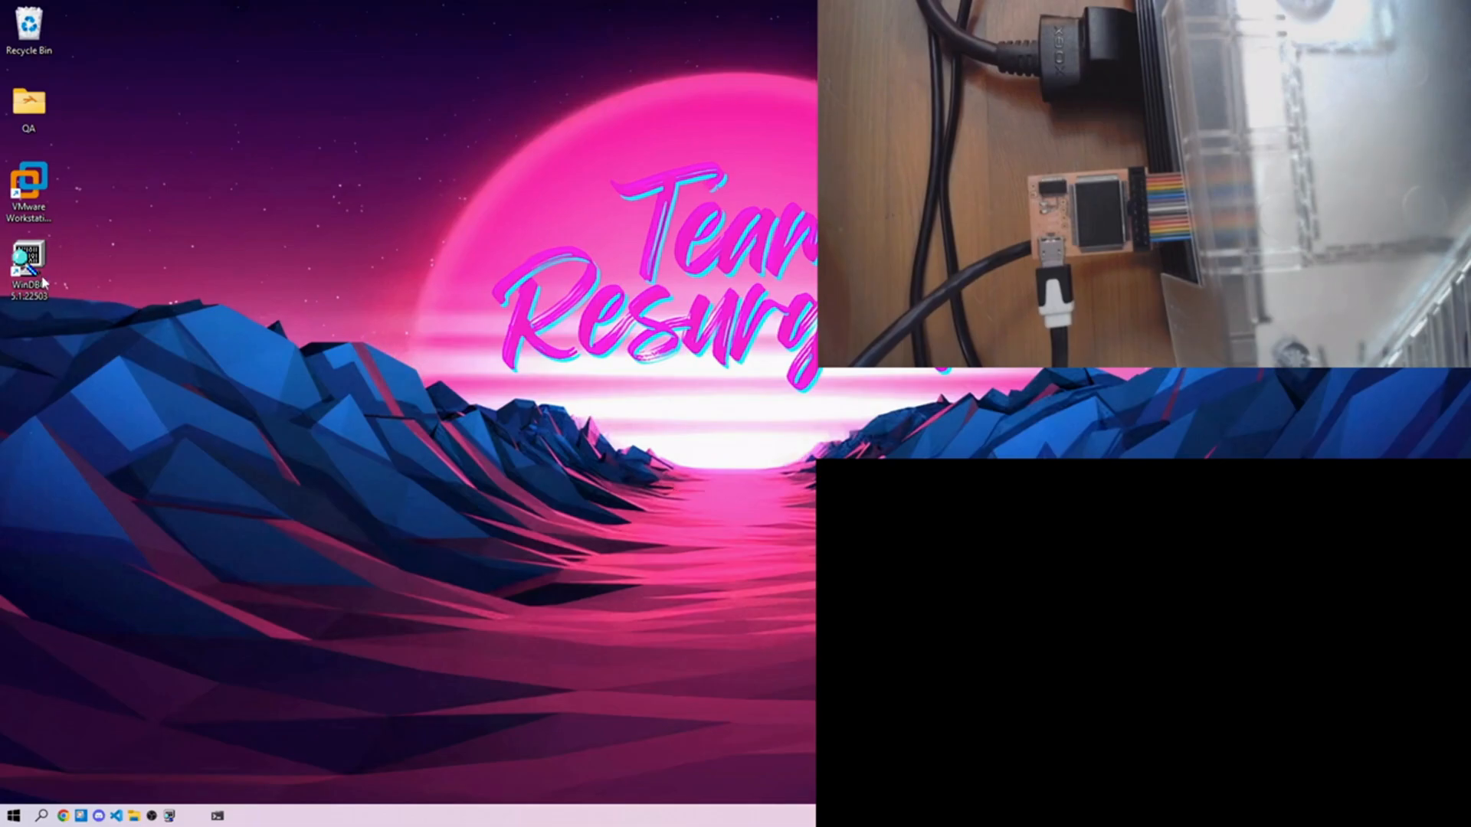
pyautogui.doubleClick(30, 259)
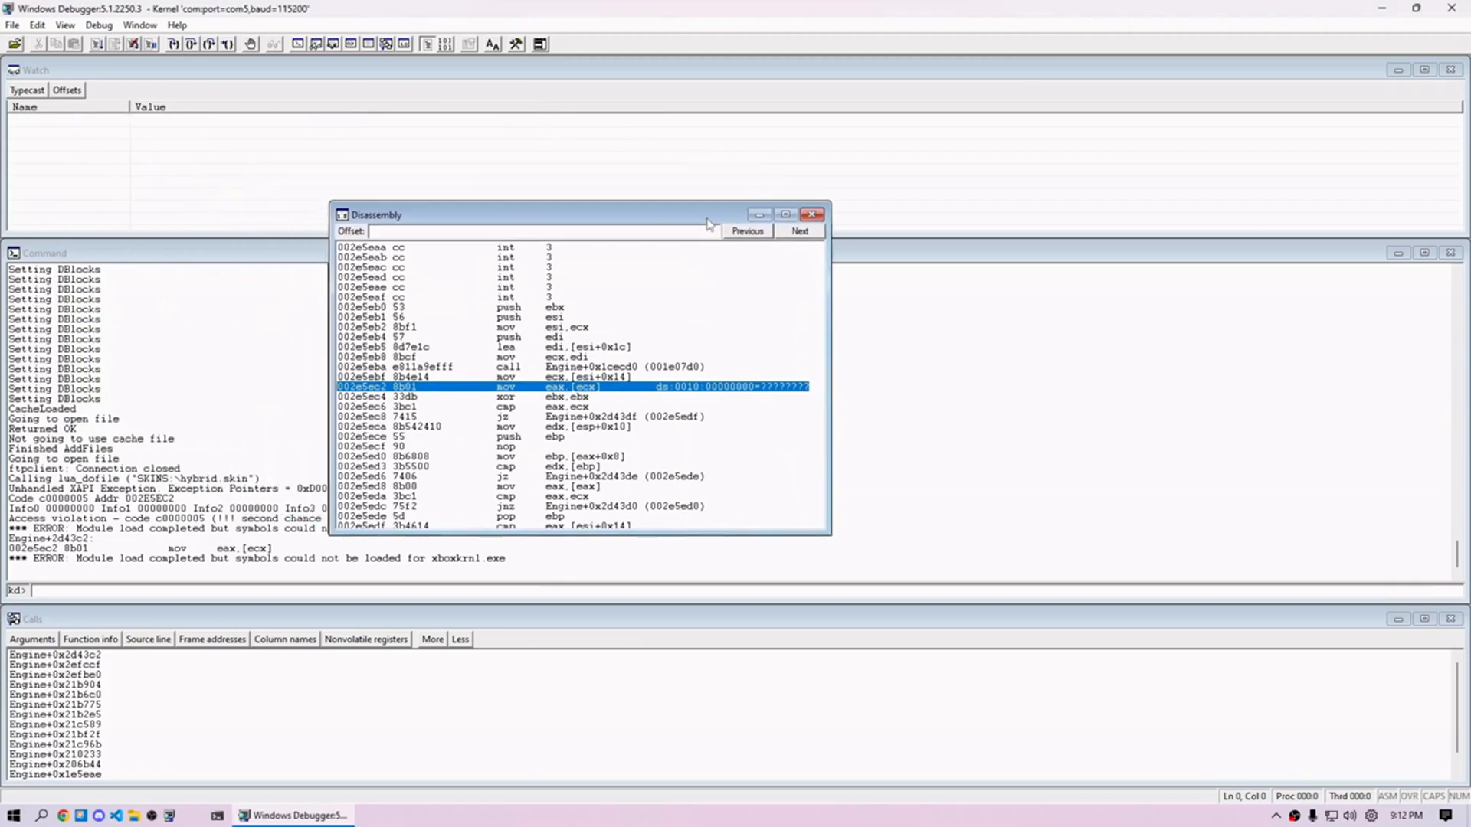
# Step: Resize the Disassembly window larger to show more instructions around crash address 002e5ec2
pyautogui.moveTo(562, 214); pyautogui.dragTo(824, 254)
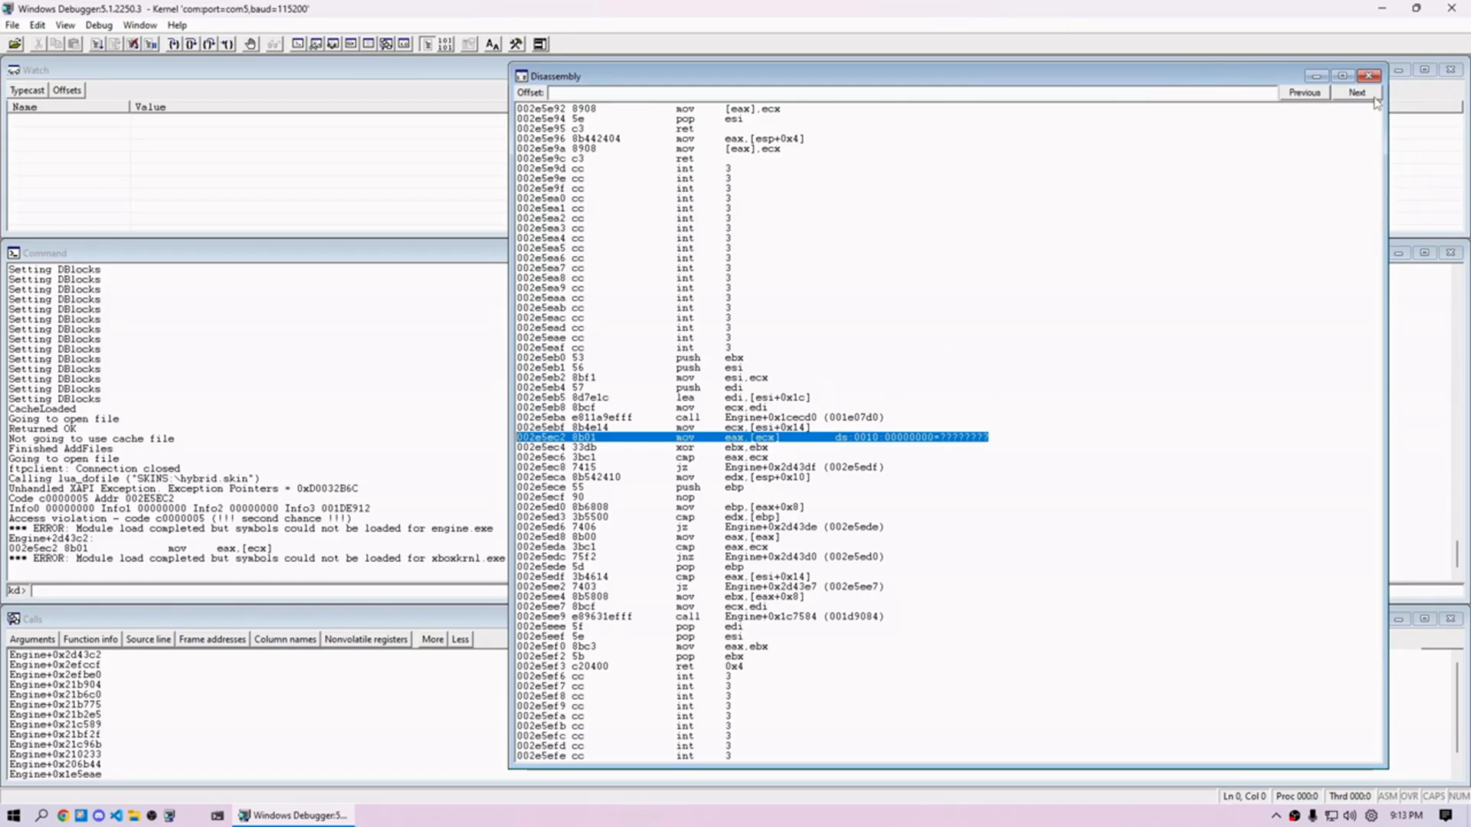
# Step: Page the disassembly forward twice with Next, reaching the code around 002e5f74
pyautogui.click(1358, 92)
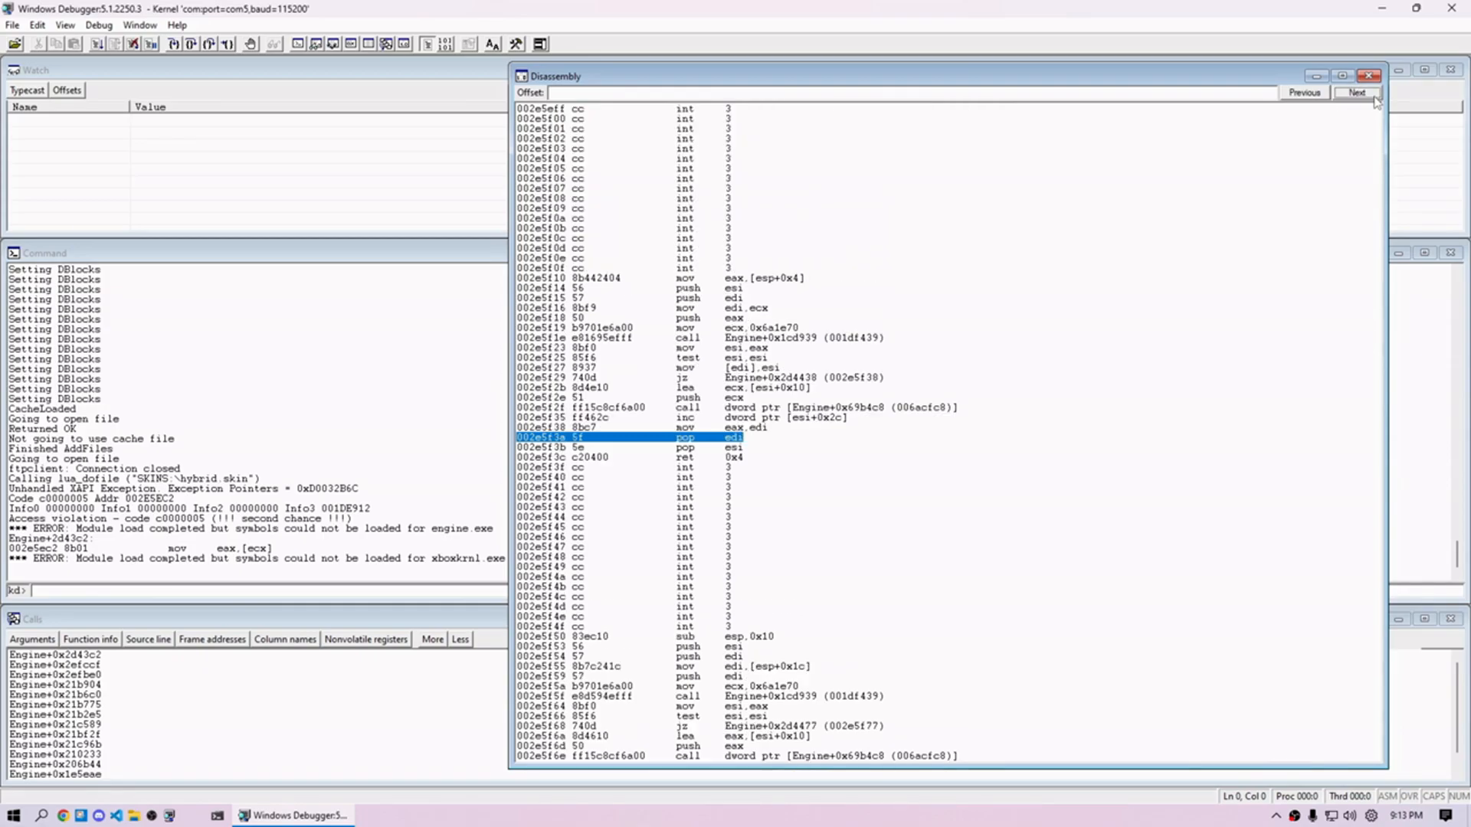
pyautogui.click(1357, 92)
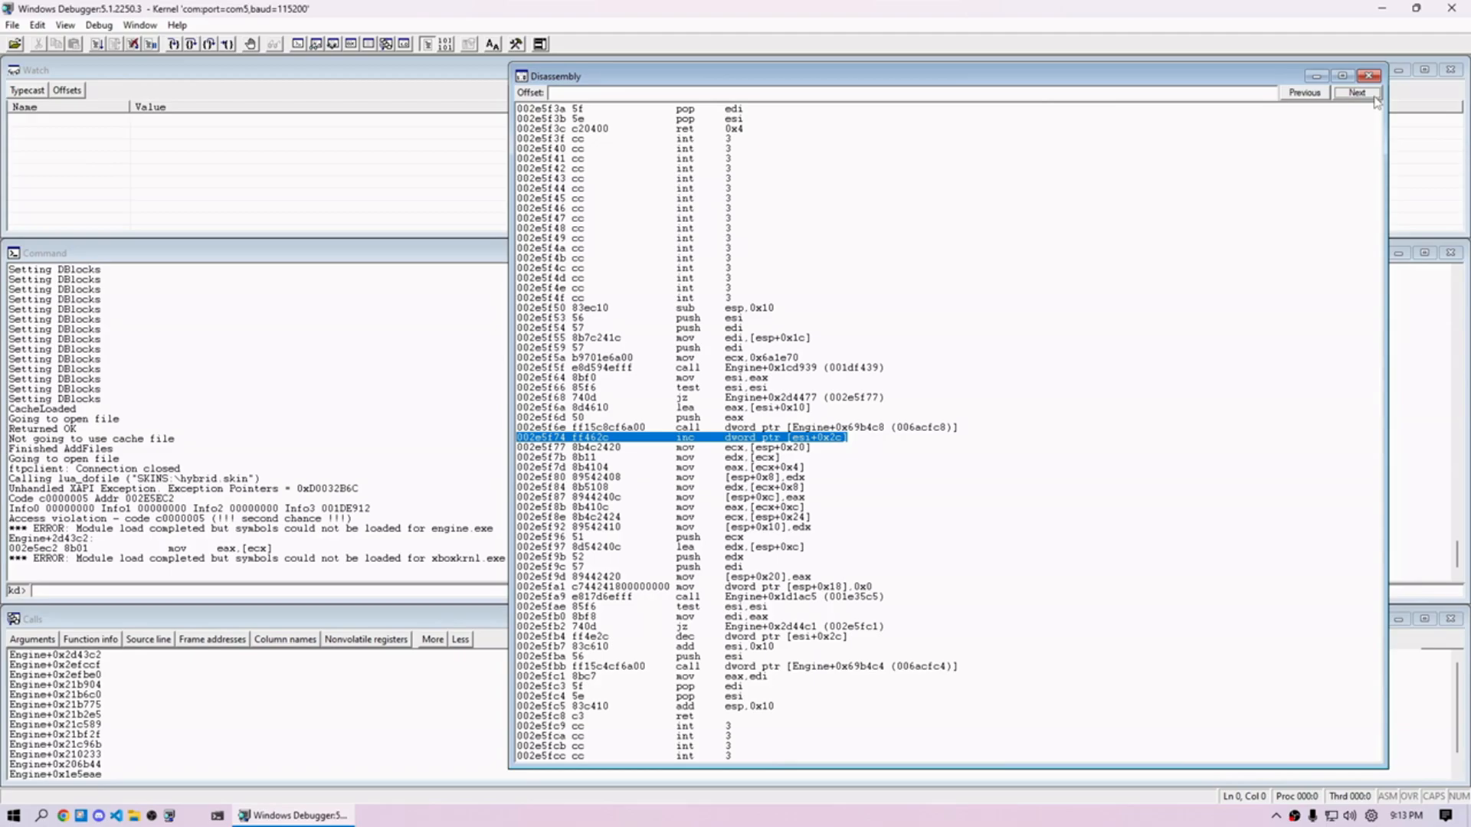